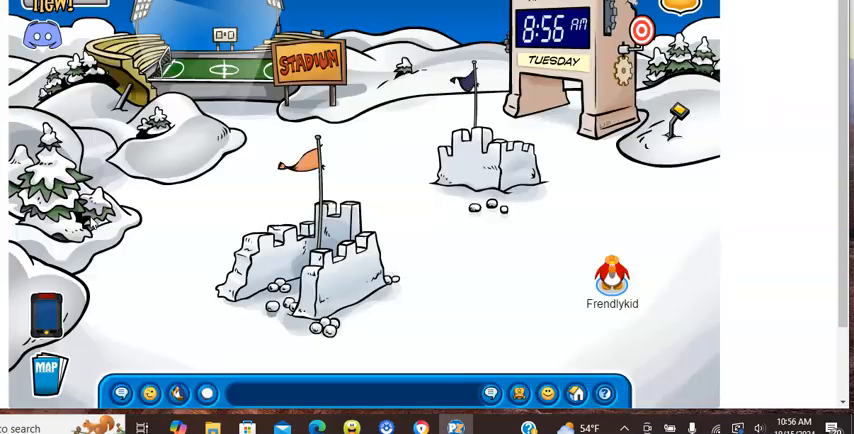
Travel from the Snow Forts via the island map to the room with the Music Catalog
click(50, 372)
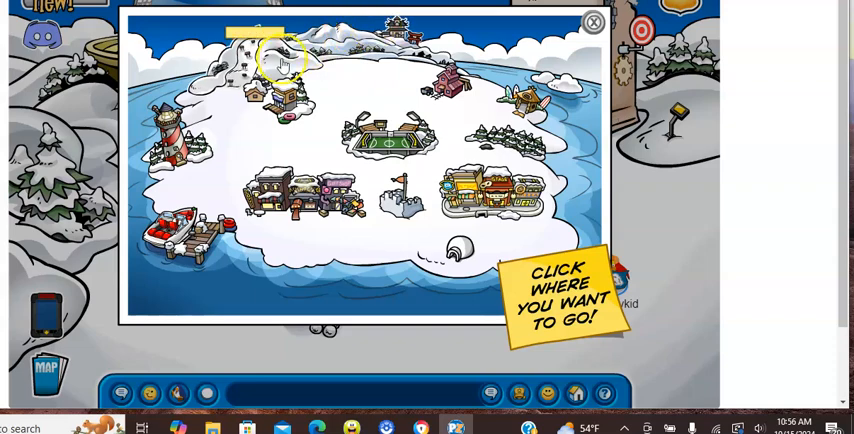
click(282, 64)
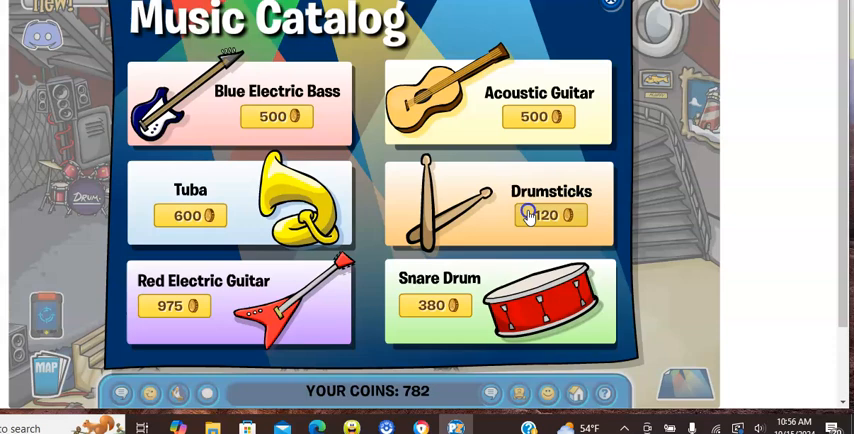
Buy the Drumsticks for 120 coins, leaving 662, and close the catalog
click(548, 214)
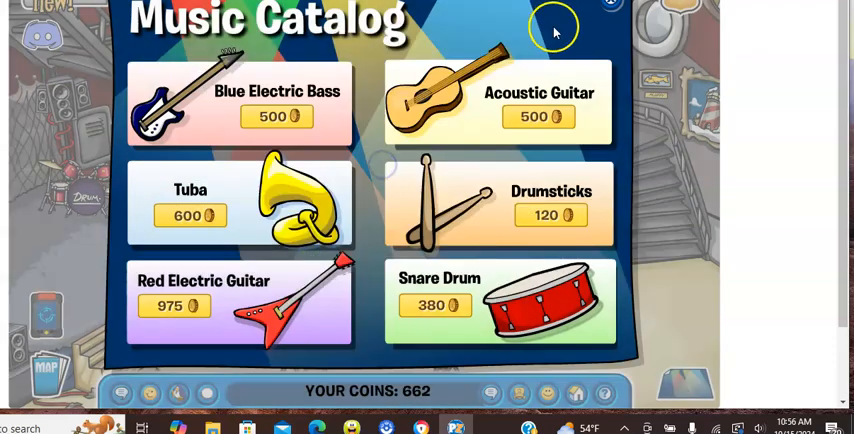
click(612, 4)
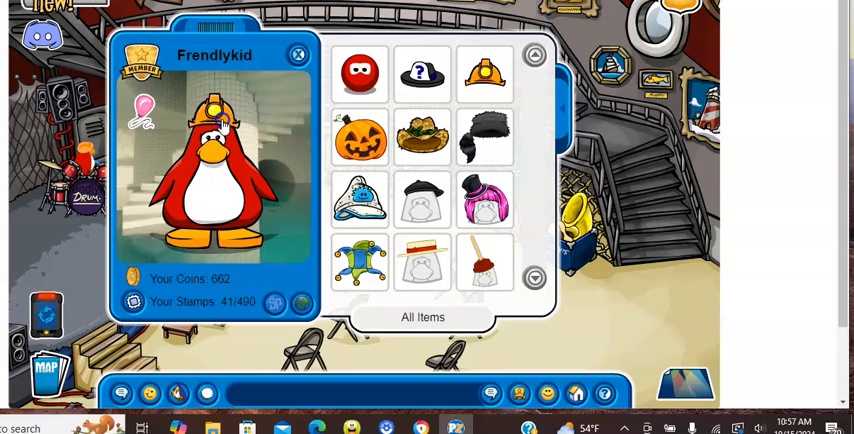
Filter the inventory from All Items to a single item category
click(422, 316)
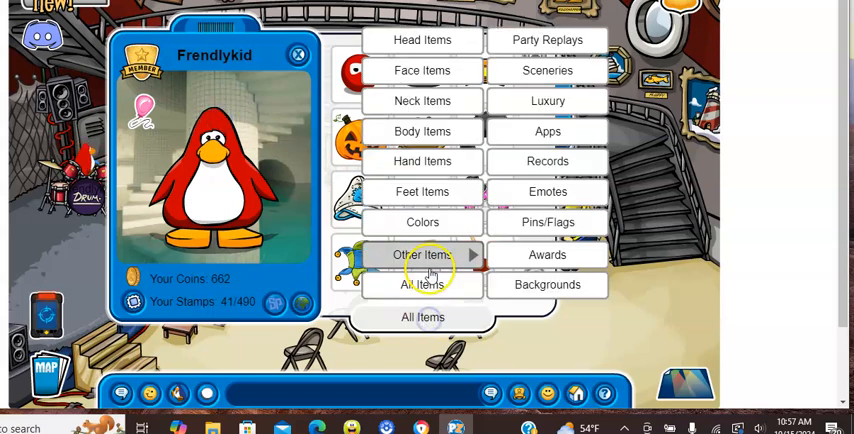
click(422, 160)
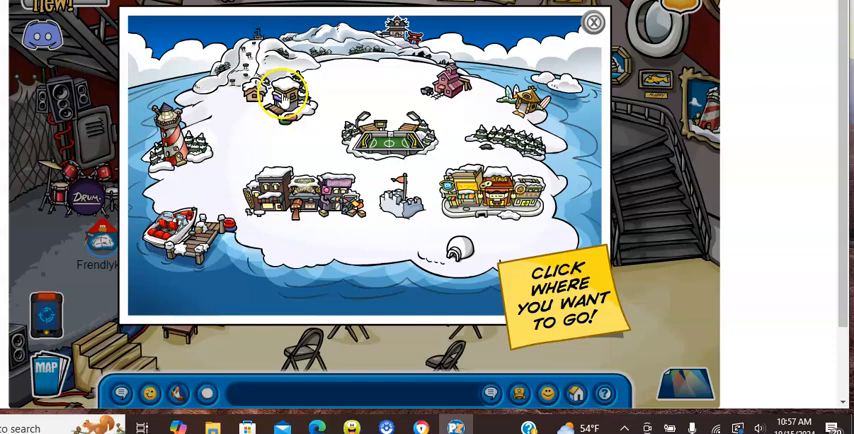
Travel from the map to the Ice Fishing game's title screen
click(284, 90)
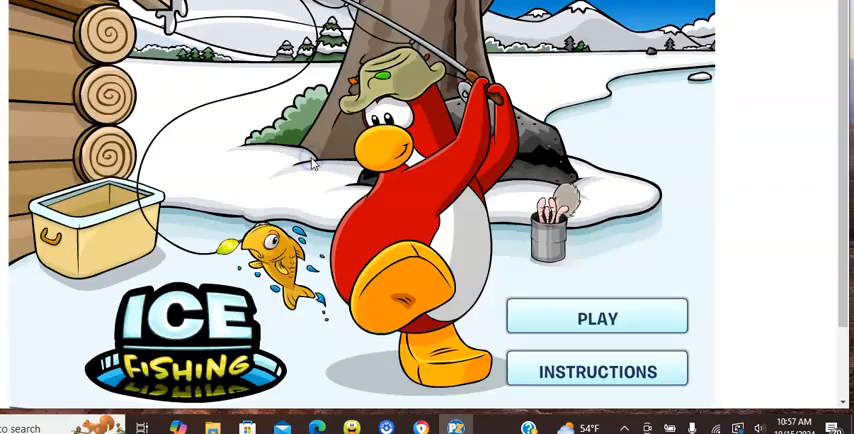
mouse_move(546, 292)
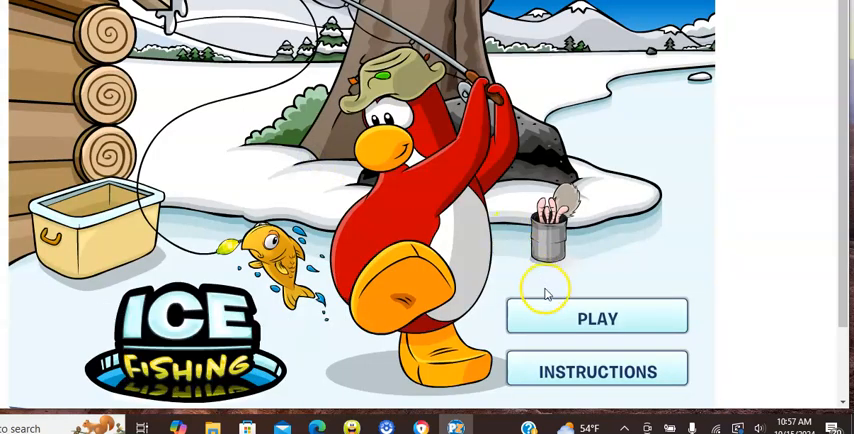
click(596, 316)
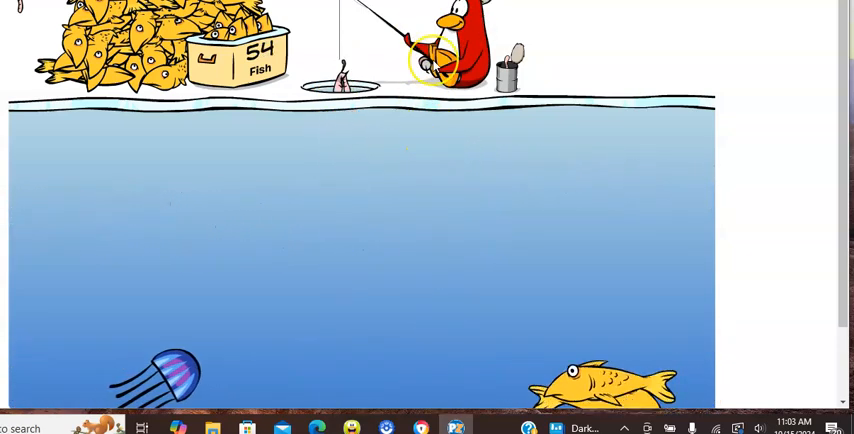
scroll(down, 3)
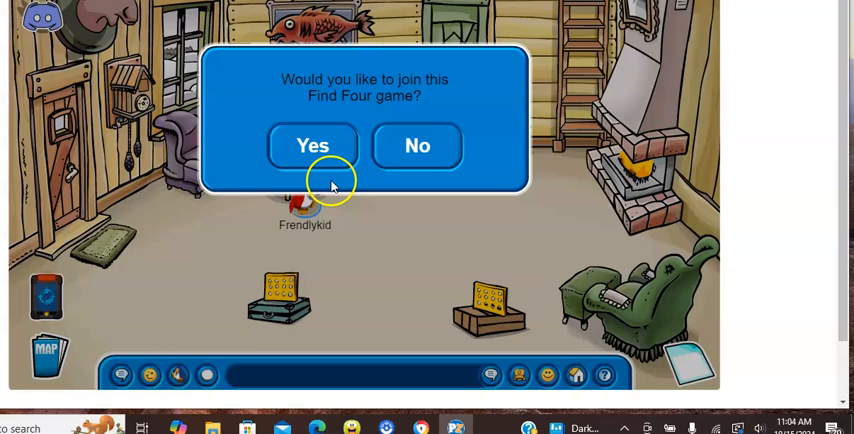
Dismiss the Find Four join invitation in the Ski Lodge
click(416, 144)
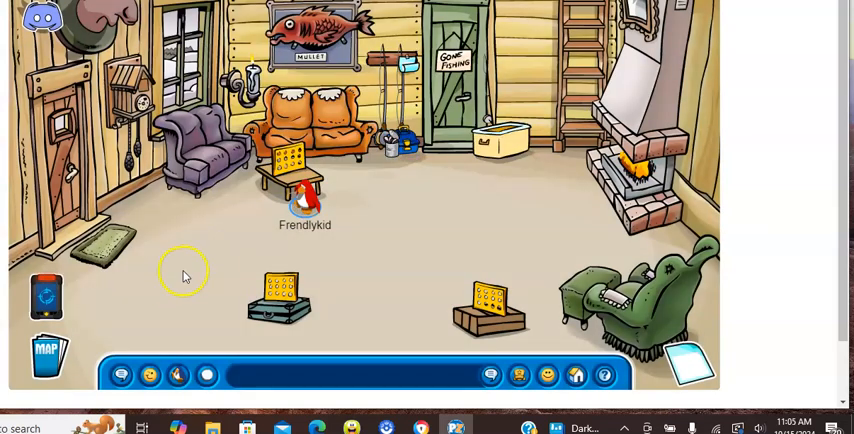